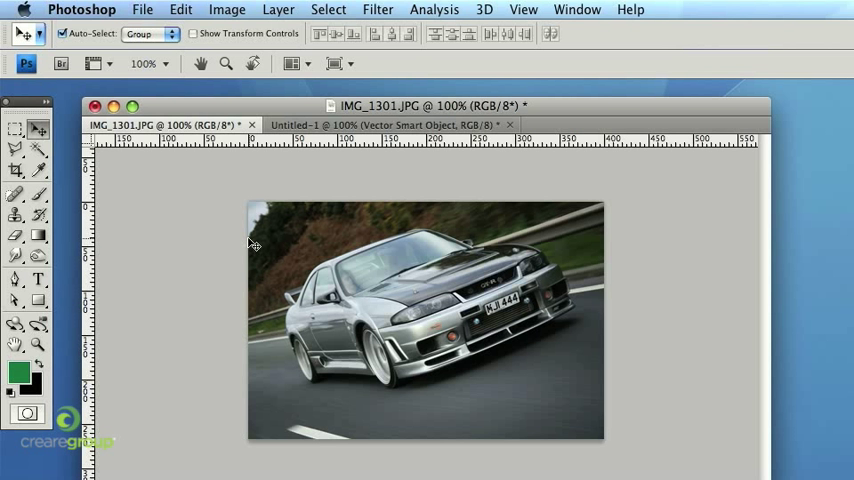
Review the File commands, view the Creare Group logo document, then return to IMG_1301.JPG.
{"action": "left_click", "coordinate": [142, 8]}
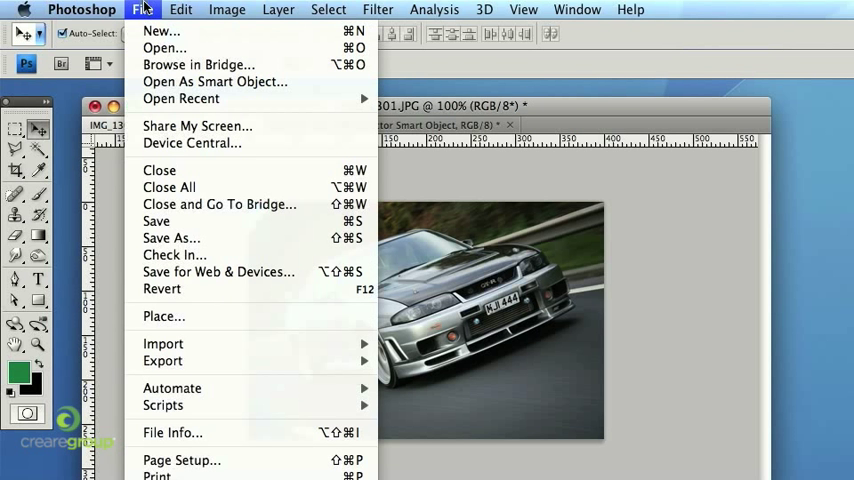
{"action": "mouse_move", "coordinate": [220, 272]}
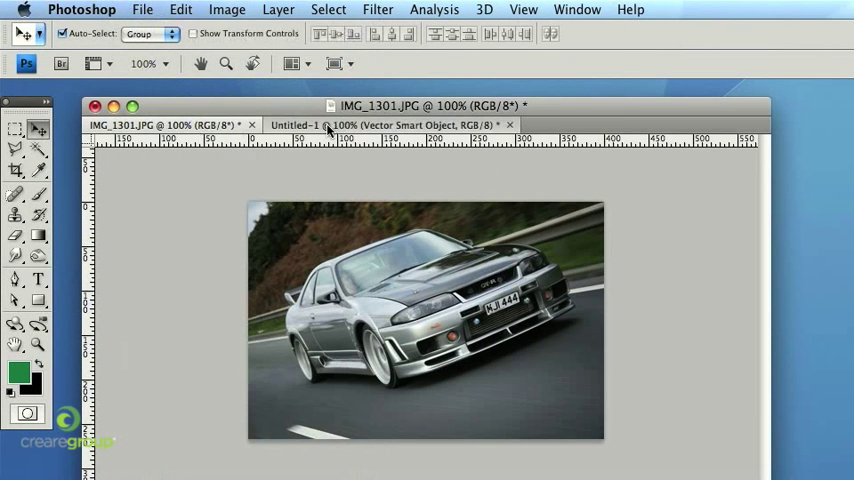
{"action": "left_click", "coordinate": [390, 124]}
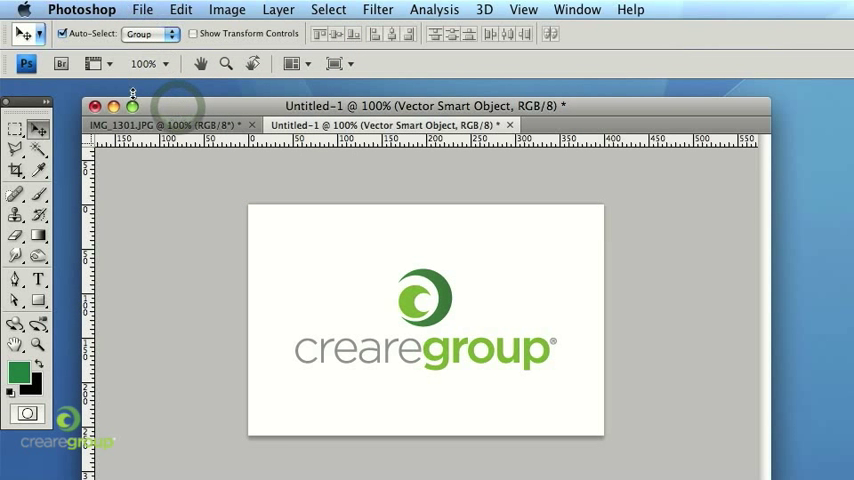
{"action": "left_click", "coordinate": [144, 8]}
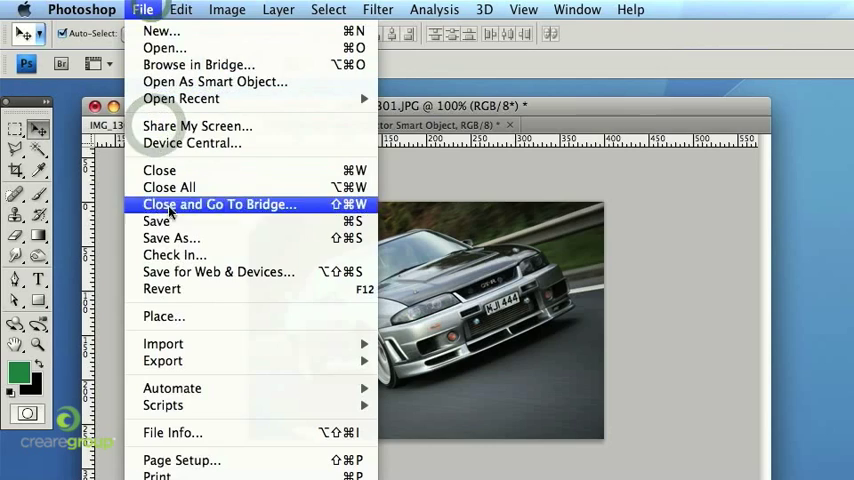
{"action": "mouse_move", "coordinate": [174, 256]}
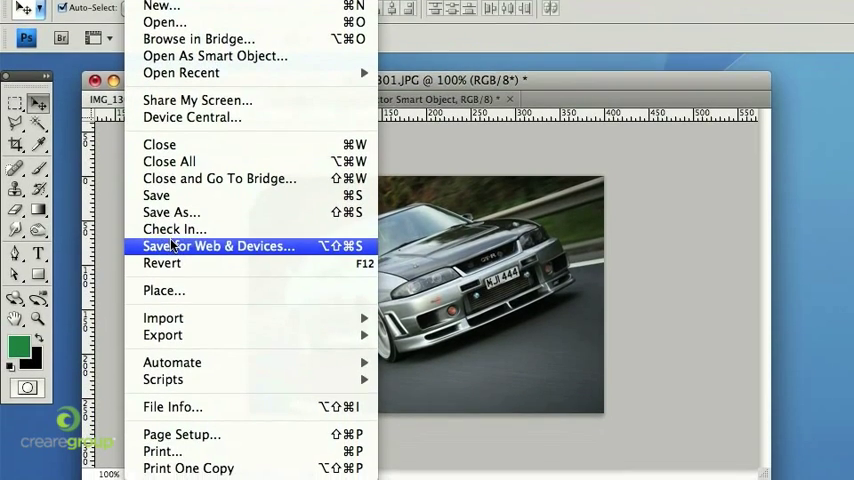
Bring IMG_1301.JPG into Save for Web & Devices and compare the 2-Up view against the Optimized preview.
{"action": "left_click", "coordinate": [218, 246]}
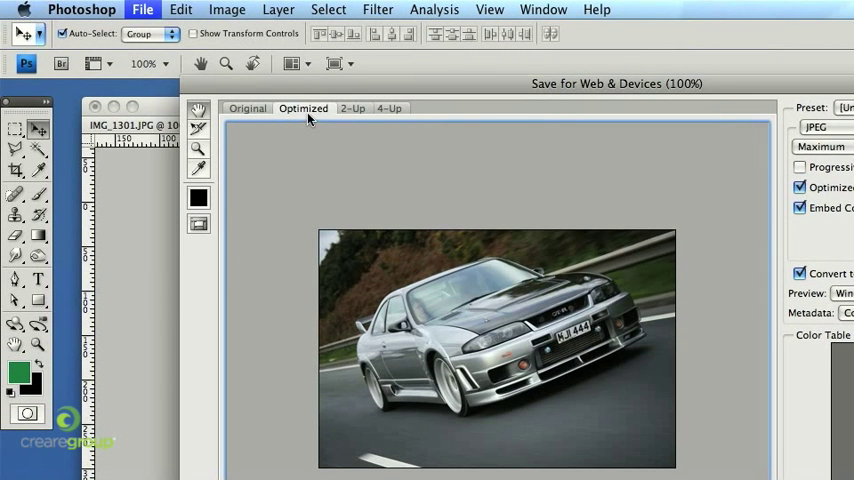
{"action": "mouse_move", "coordinate": [444, 300]}
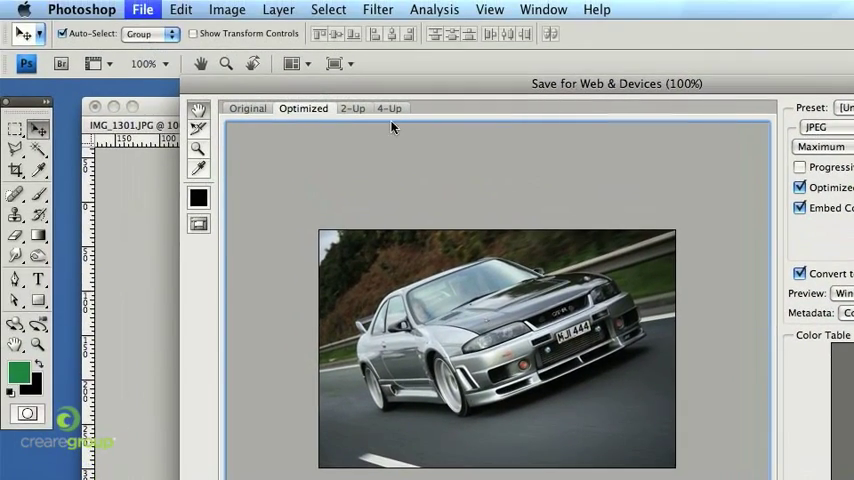
{"action": "left_click", "coordinate": [352, 108]}
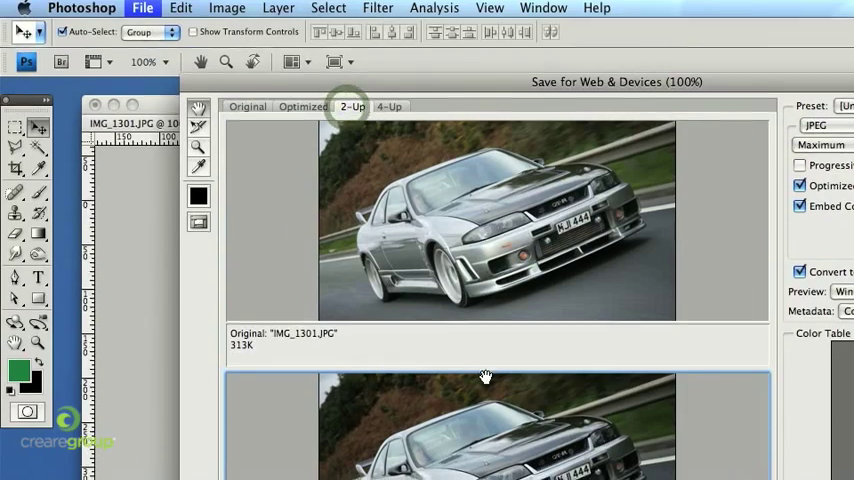
{"action": "left_click", "coordinate": [390, 106]}
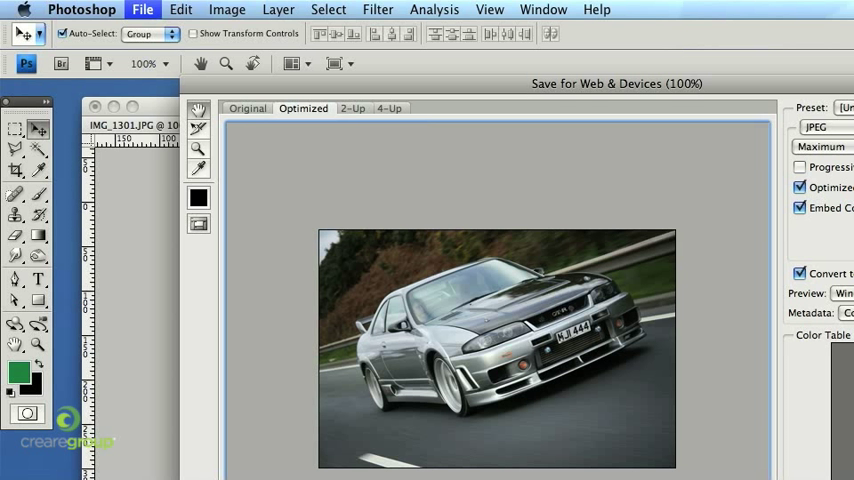
{"action": "mouse_move", "coordinate": [356, 84]}
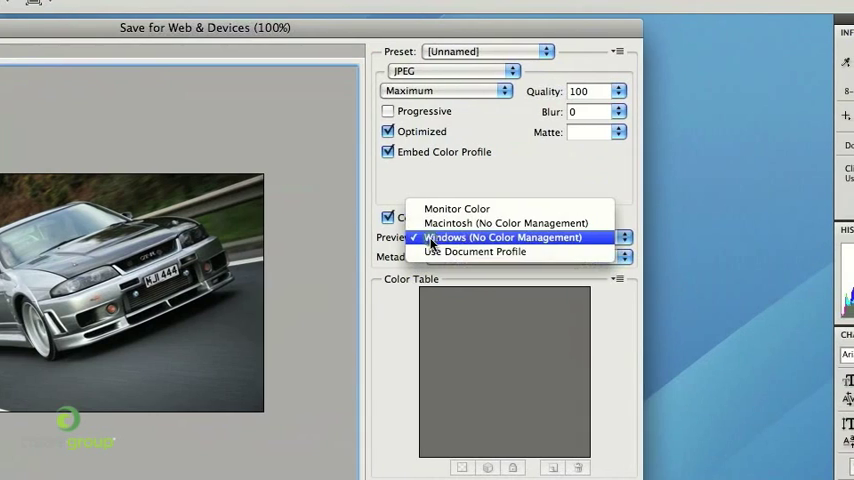
{"action": "mouse_move", "coordinate": [504, 232]}
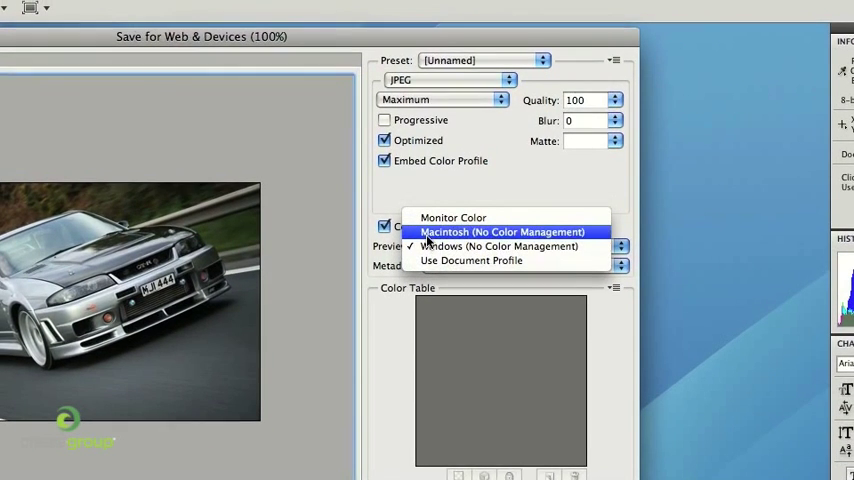
{"action": "left_click", "coordinate": [498, 246]}
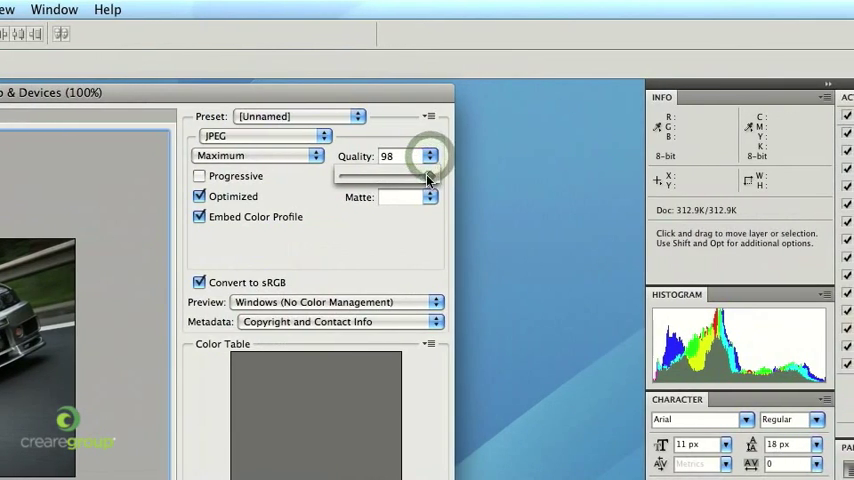
Lower the JPEG Quality slider from 100 to 60 so the preset becomes High.
{"action": "left_click_drag", "start_coordinate": [430, 176], "coordinate": [420, 176]}
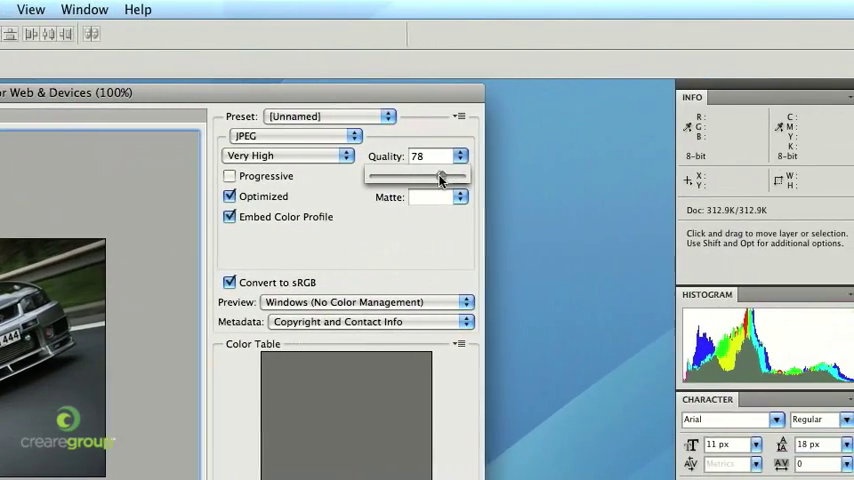
{"action": "left_click_drag", "start_coordinate": [440, 178], "coordinate": [424, 178]}
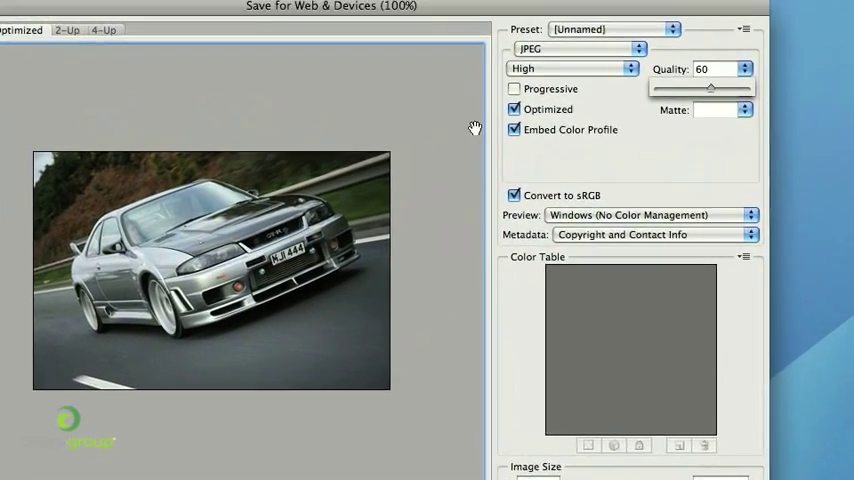
Review the Image Size area and close Save for Web & Devices back to the car photo.
{"action": "left_click", "coordinate": [514, 88]}
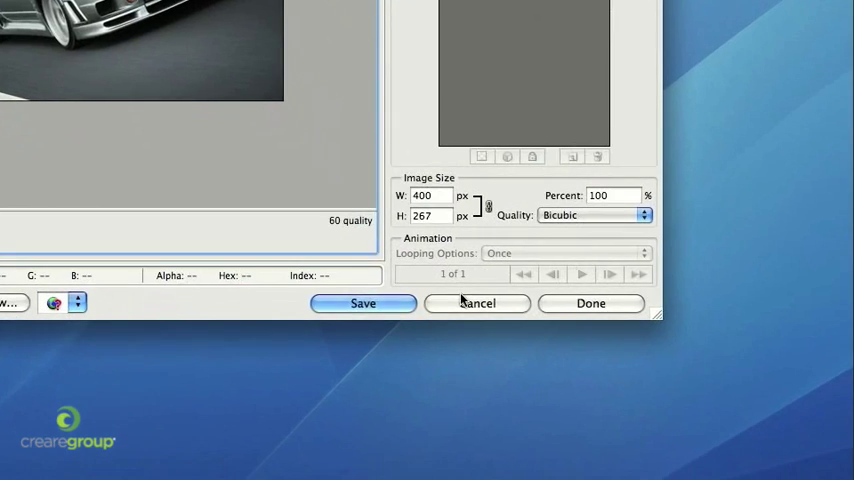
{"action": "left_click", "coordinate": [590, 304]}
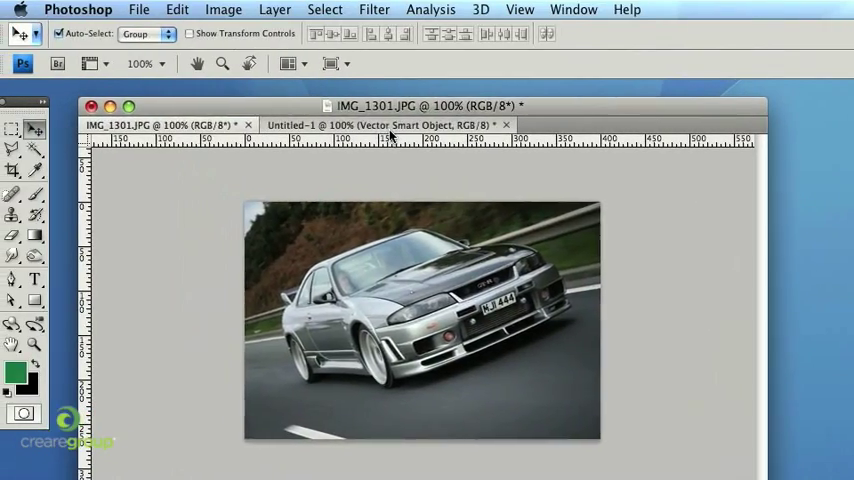
Bring the Untitled-1 logo into Save for Web & Devices and review its format choices.
{"action": "left_click", "coordinate": [392, 124]}
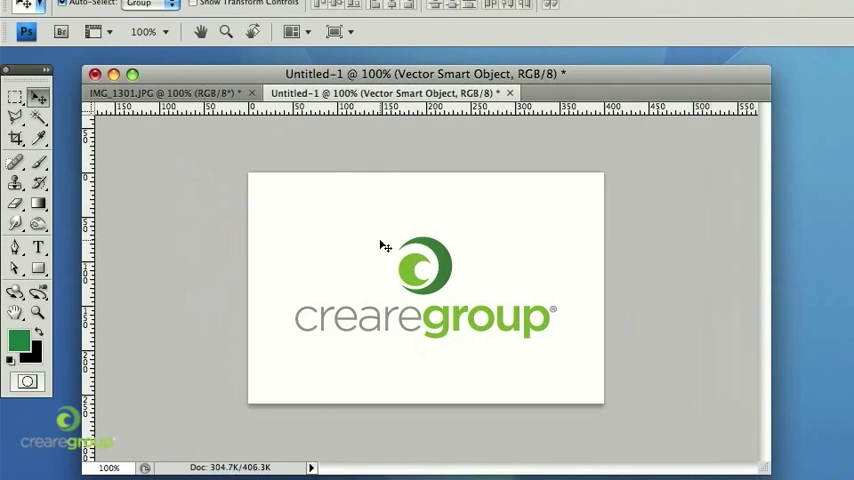
{"action": "left_click", "coordinate": [142, 8]}
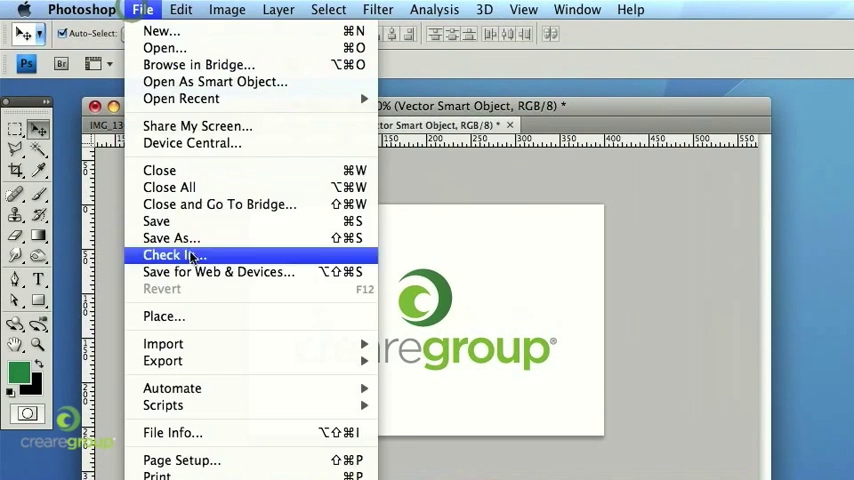
{"action": "left_click", "coordinate": [216, 272]}
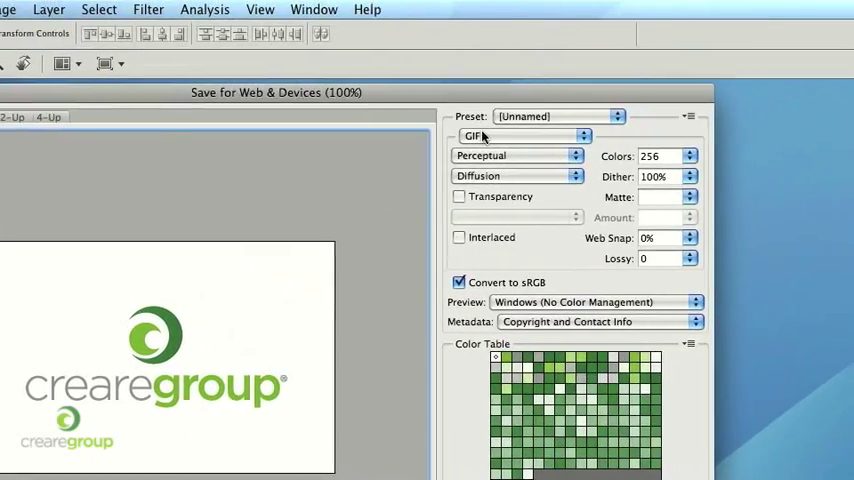
{"action": "left_click", "coordinate": [520, 136]}
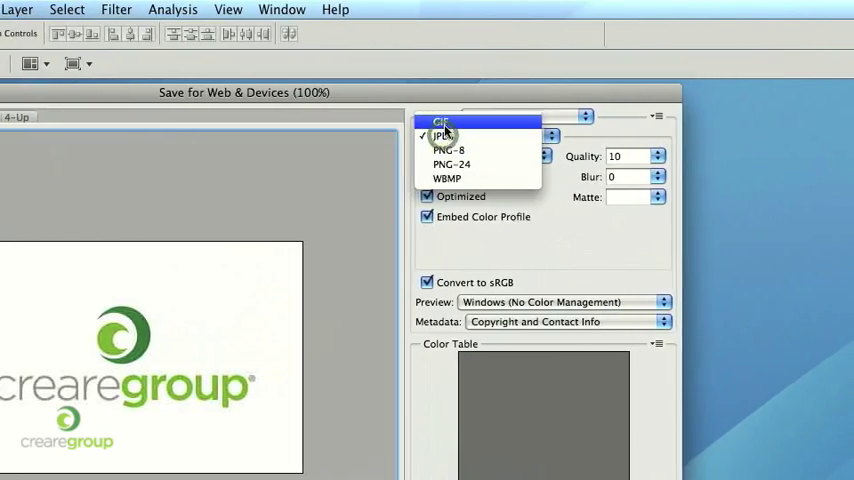
Choose GIF as the logo's format, showing 256 colours with diffusion dither.
{"action": "left_click", "coordinate": [442, 120]}
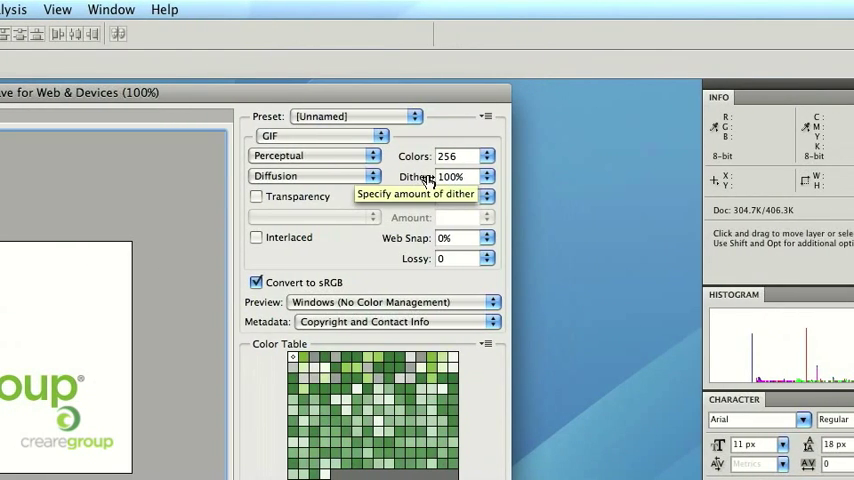
{"action": "mouse_move", "coordinate": [456, 156]}
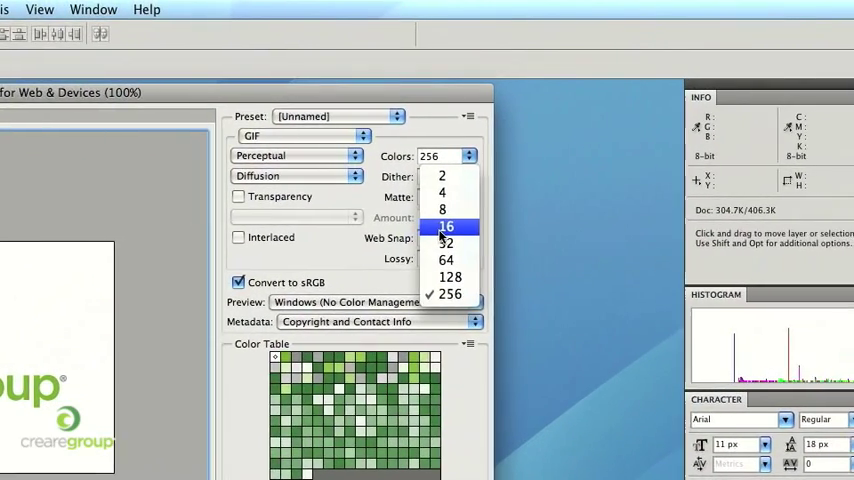
{"action": "left_click", "coordinate": [446, 224]}
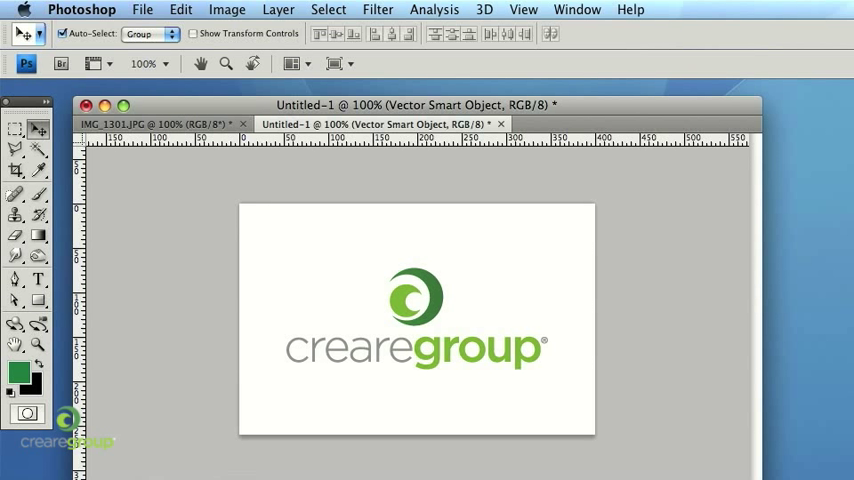
{"action": "mouse_move", "coordinate": [316, 110]}
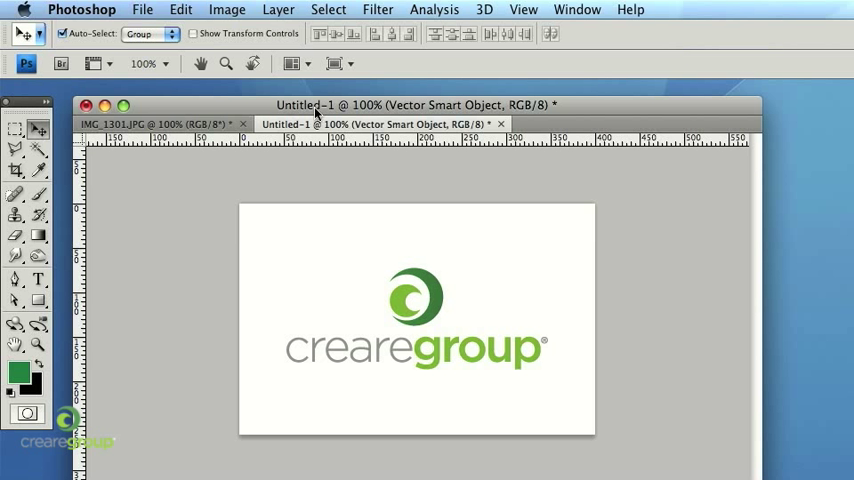
{"action": "mouse_move", "coordinate": [298, 164]}
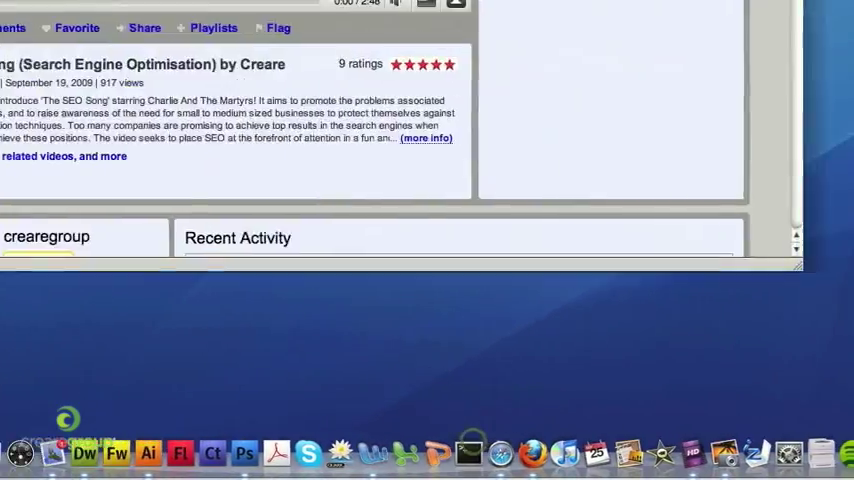
Scroll the Creare Web Design and SEO Video Blog YouTube channel page in the browser.
{"action": "scroll", "scroll_direction": "up", "scroll_amount": 3}
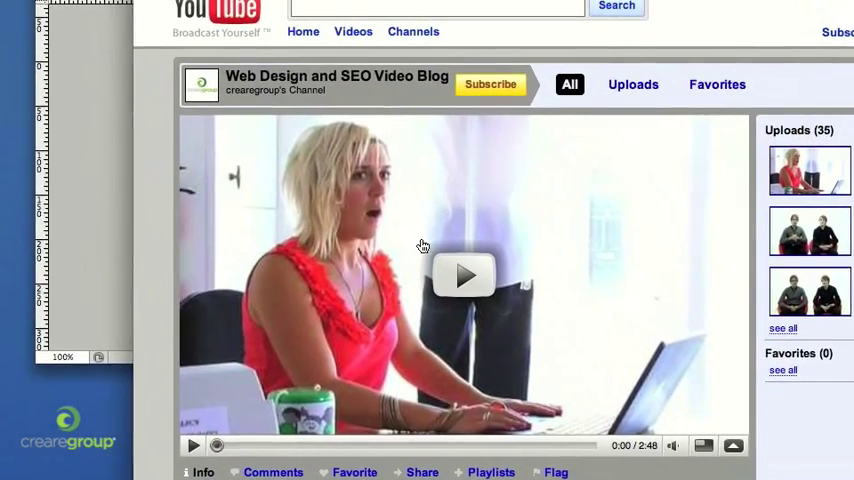